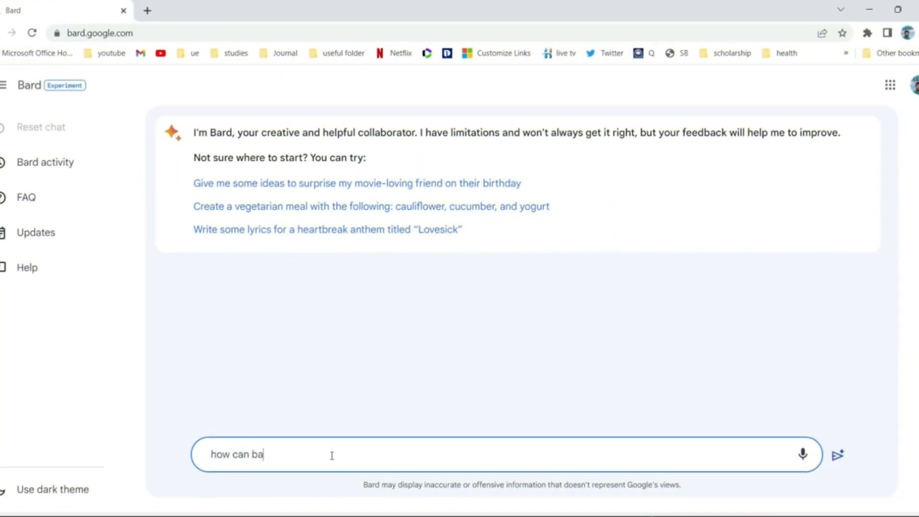
type("rd hel")
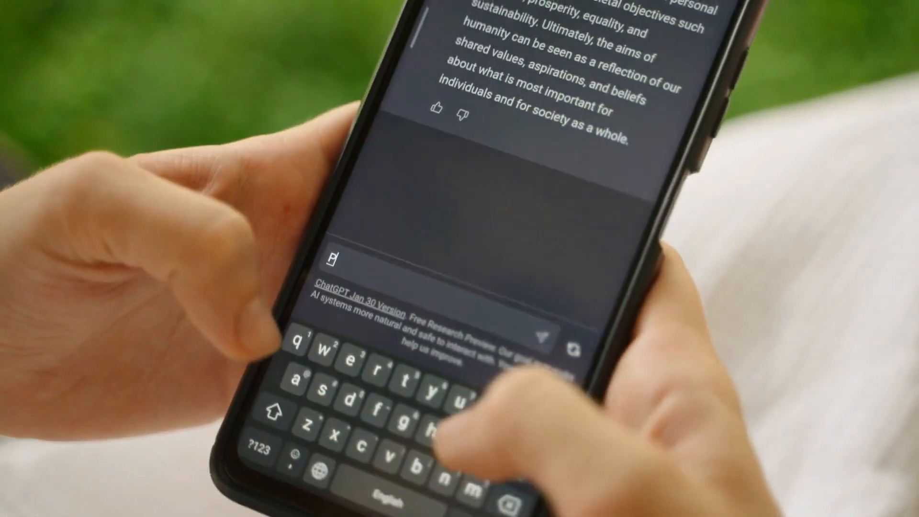
type("Purpose")
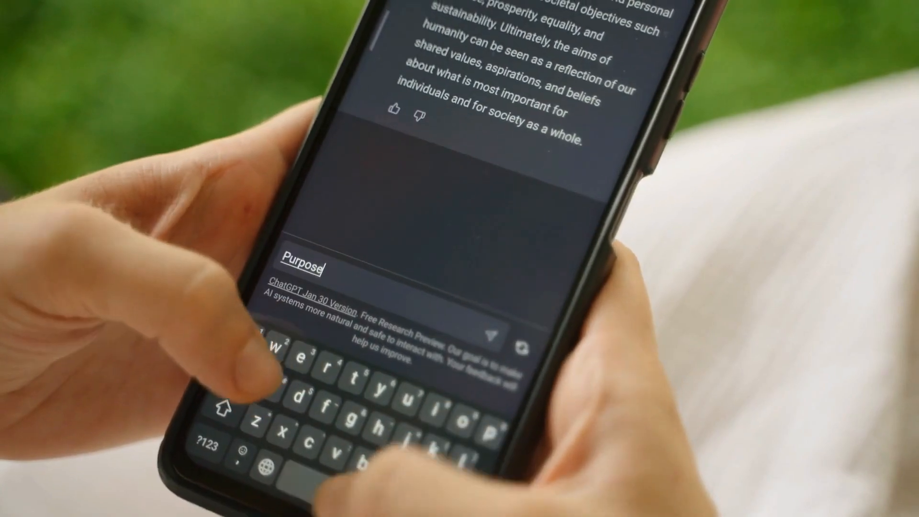